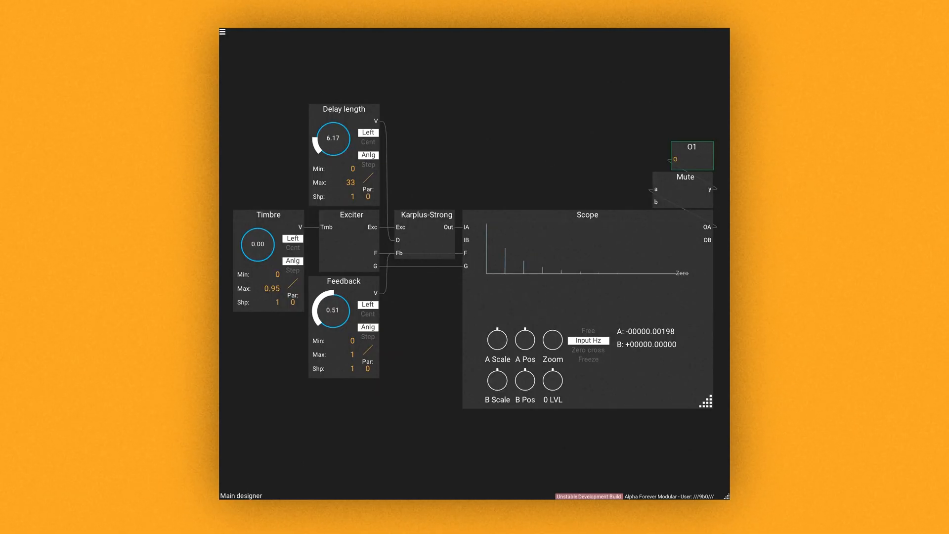
- Nudge a control in the allpass test patch with Delay, Feedback and response scopes
drag(331, 138, 332, 130)
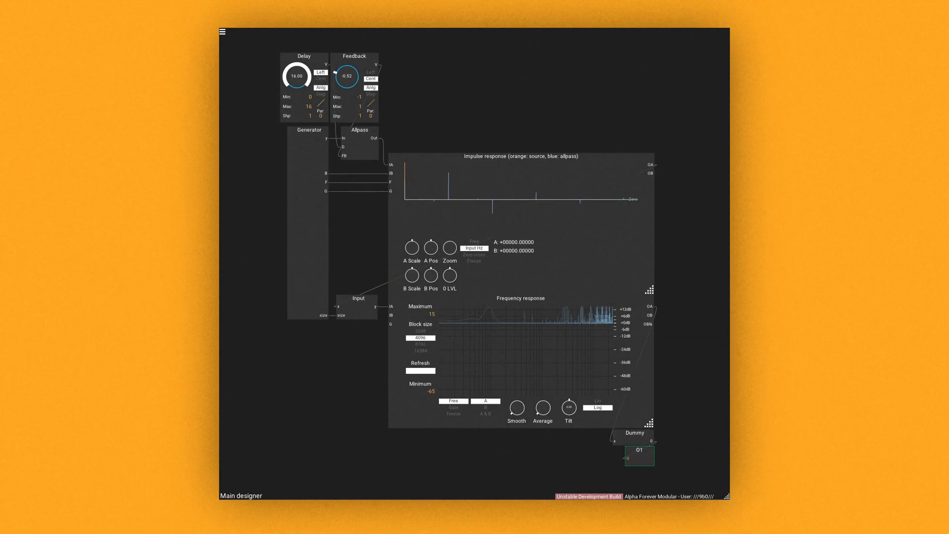
- Adjust the Allpass feedback, trying -0.22 and then pushing it toward -0.90
drag(347, 75, 351, 67)
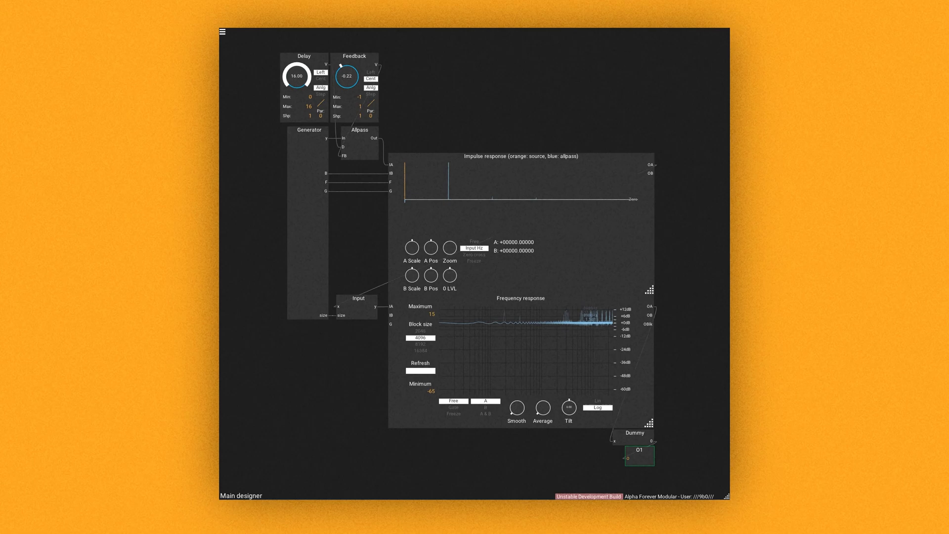
drag(345, 76, 346, 97)
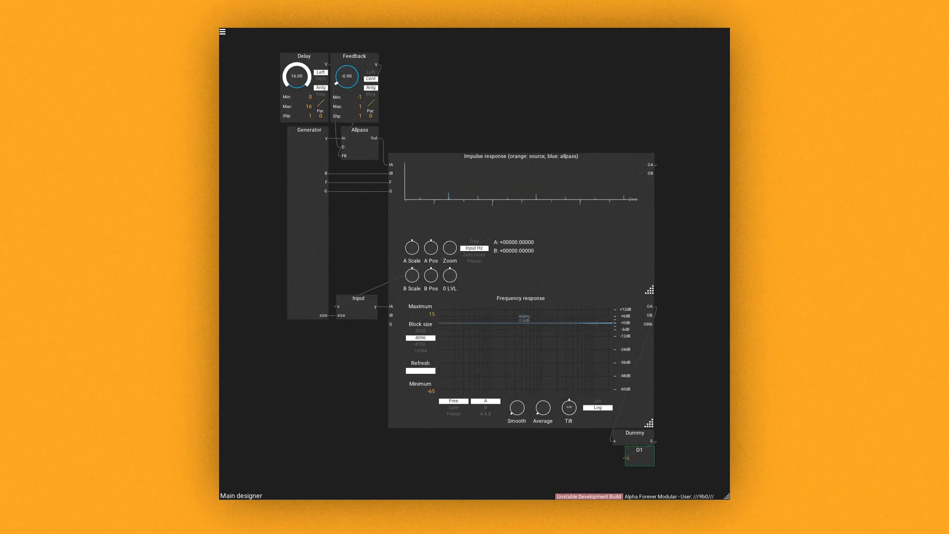
drag(345, 75, 346, 81)
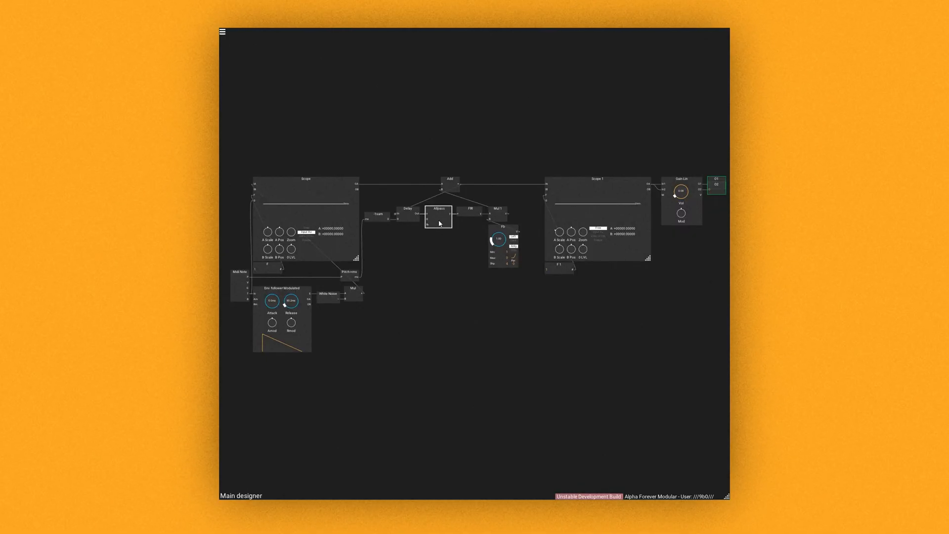
- Expand the Allpass module to expose its delay and feedback input ports
double_click(439, 218)
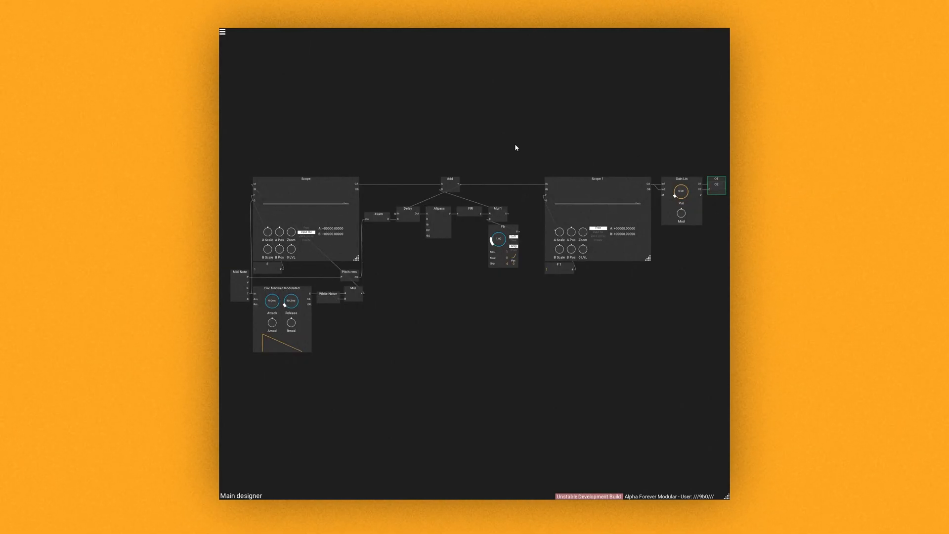
mouse_move(385, 304)
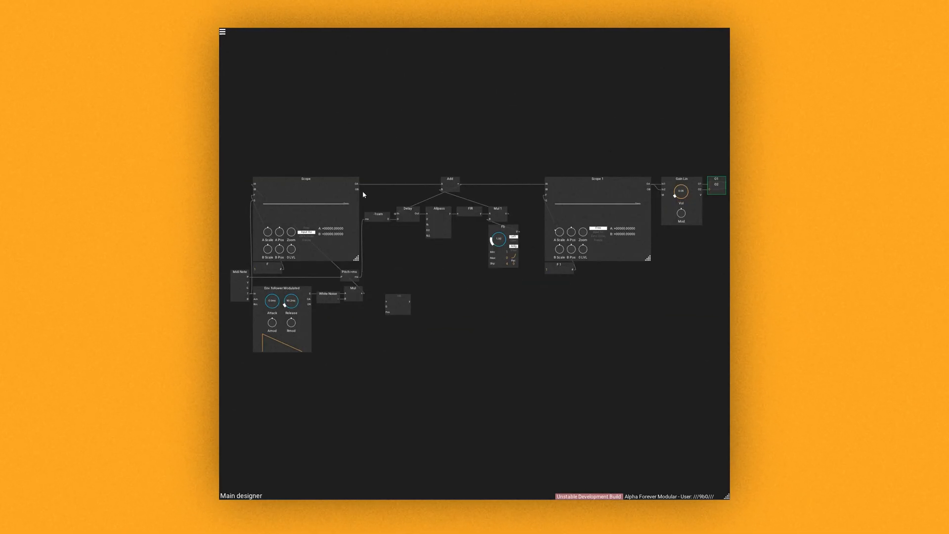
mouse_move(517, 308)
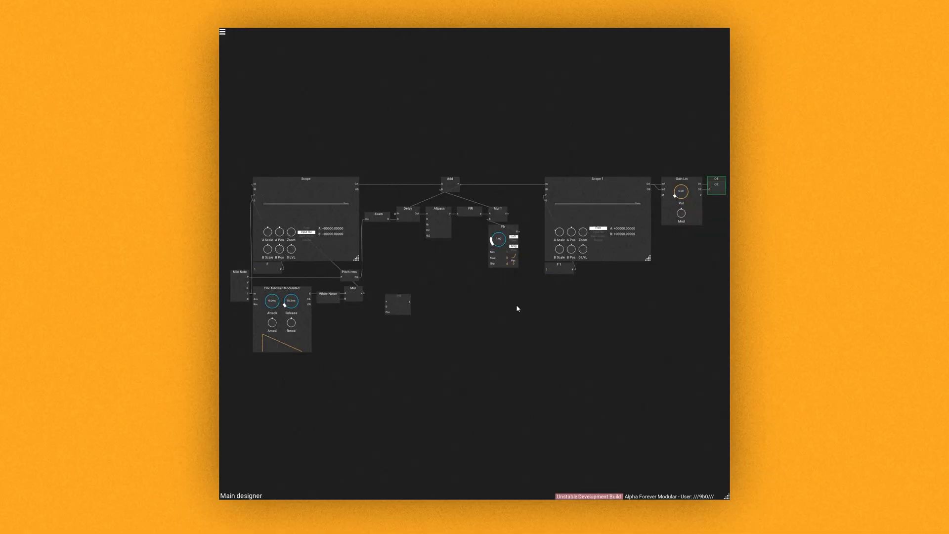